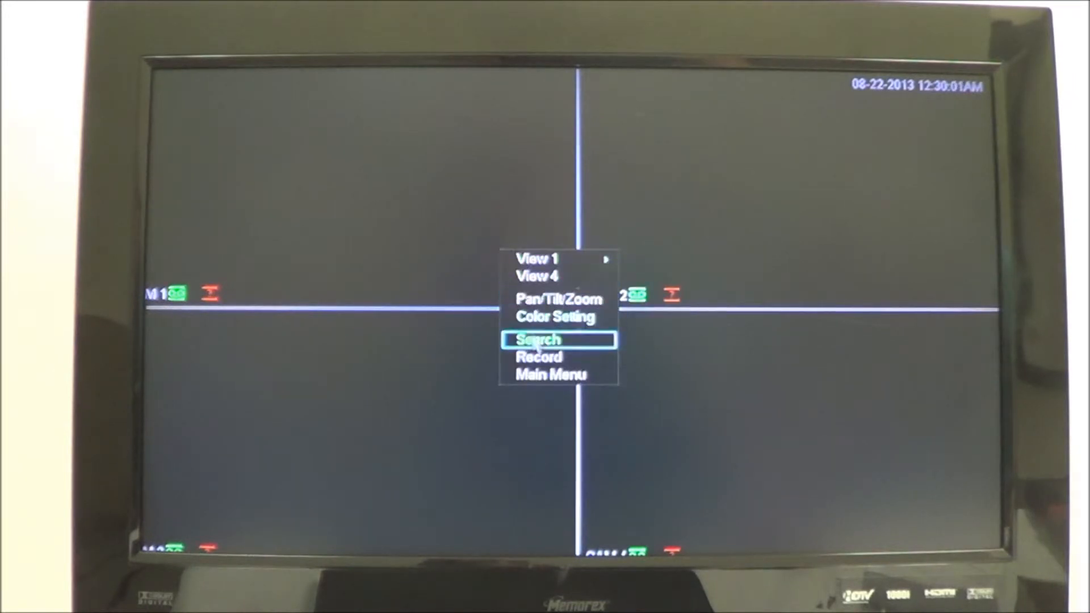
Step: Log in to the DVR main menu with the account password, then open Advanced > HDD Manage
click(539, 340)
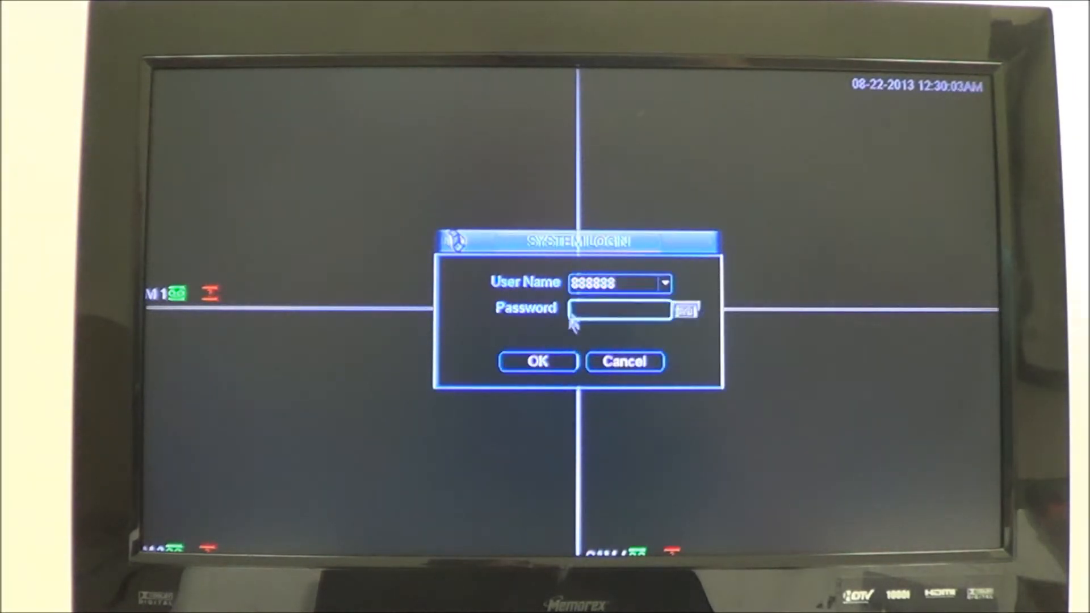
click(617, 310)
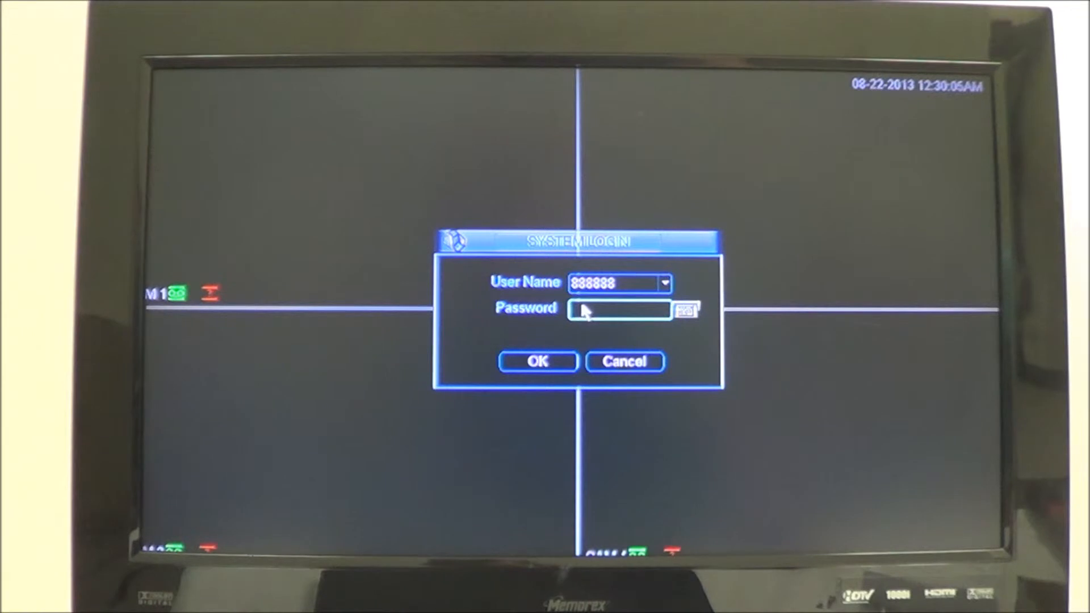
click(618, 282)
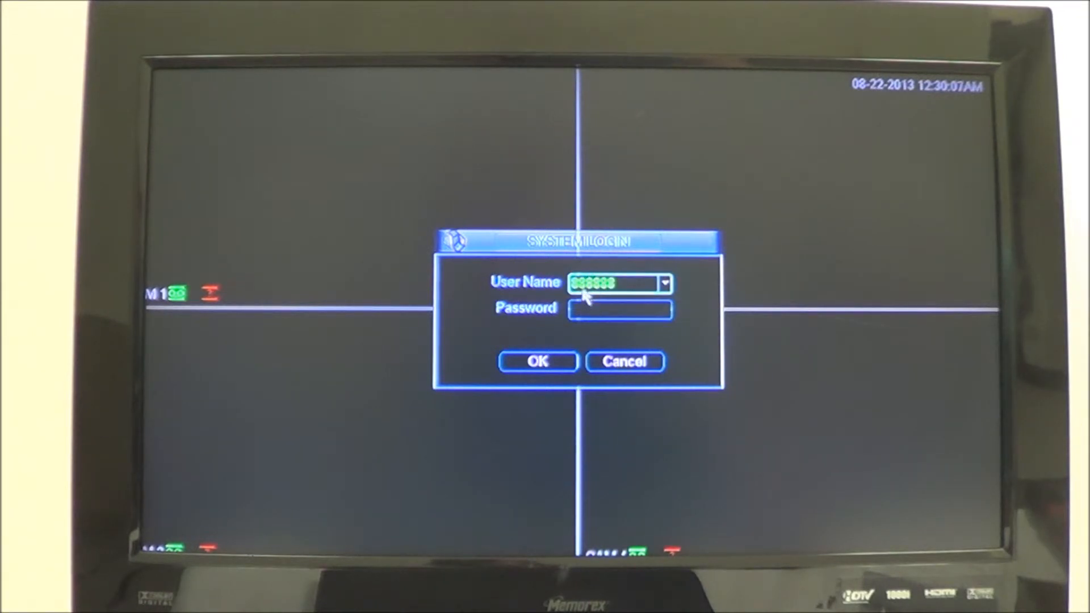
click(617, 309)
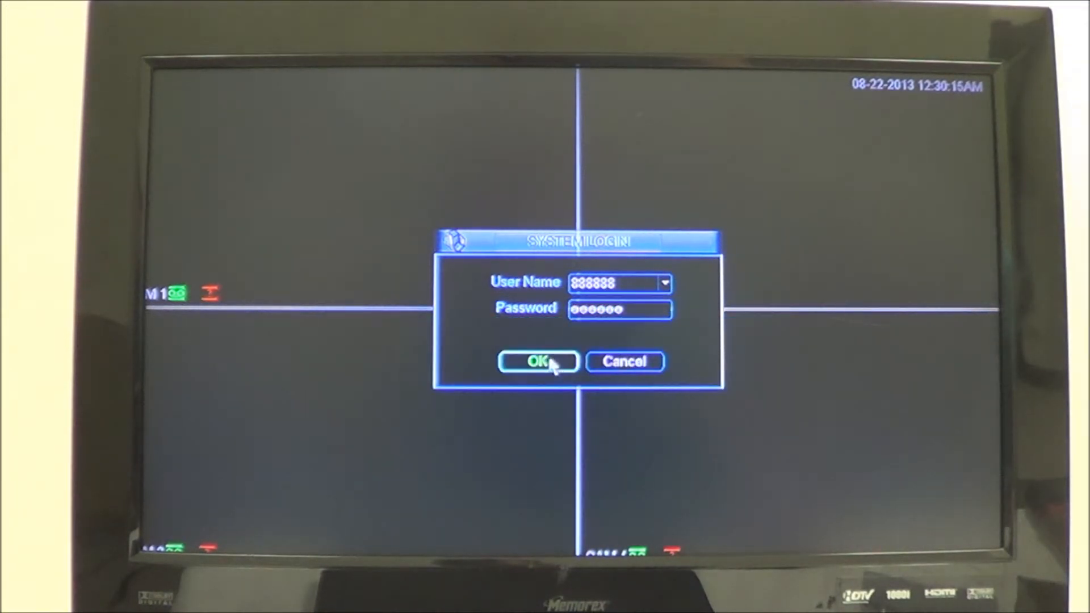
click(536, 361)
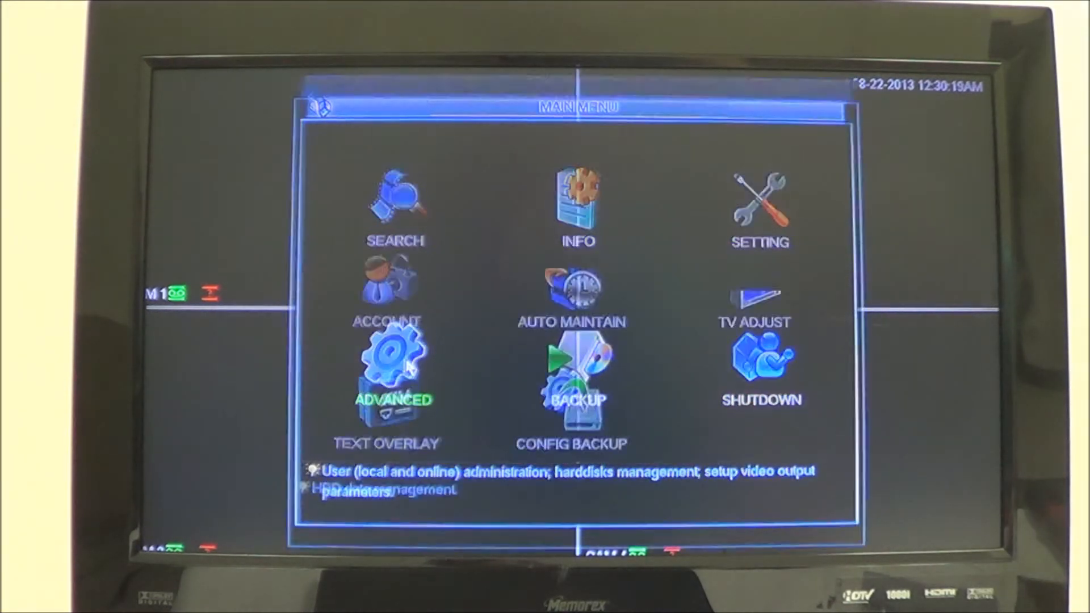
click(395, 369)
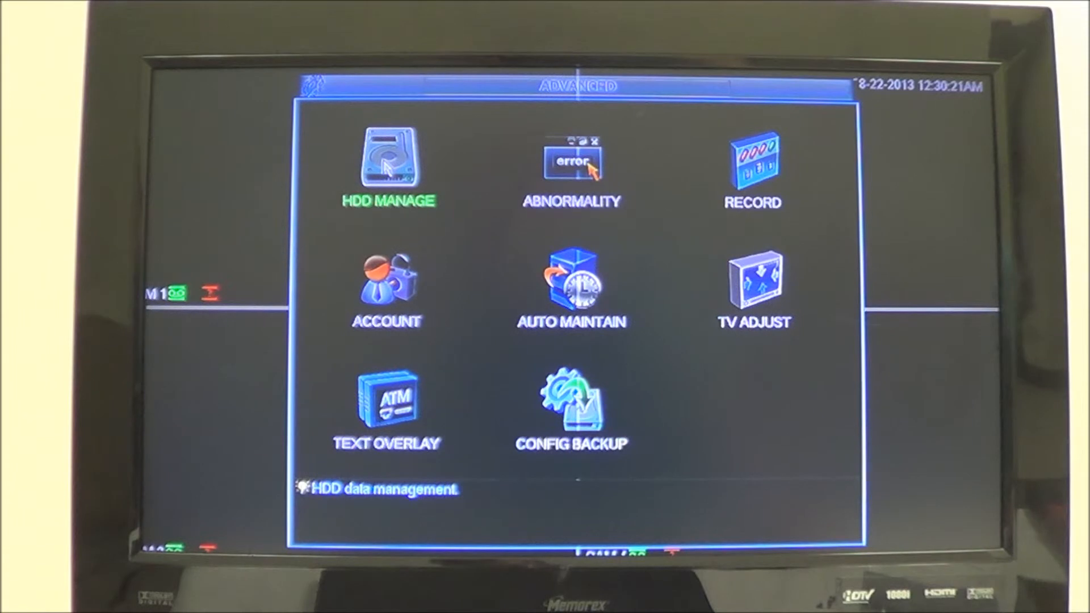
click(389, 164)
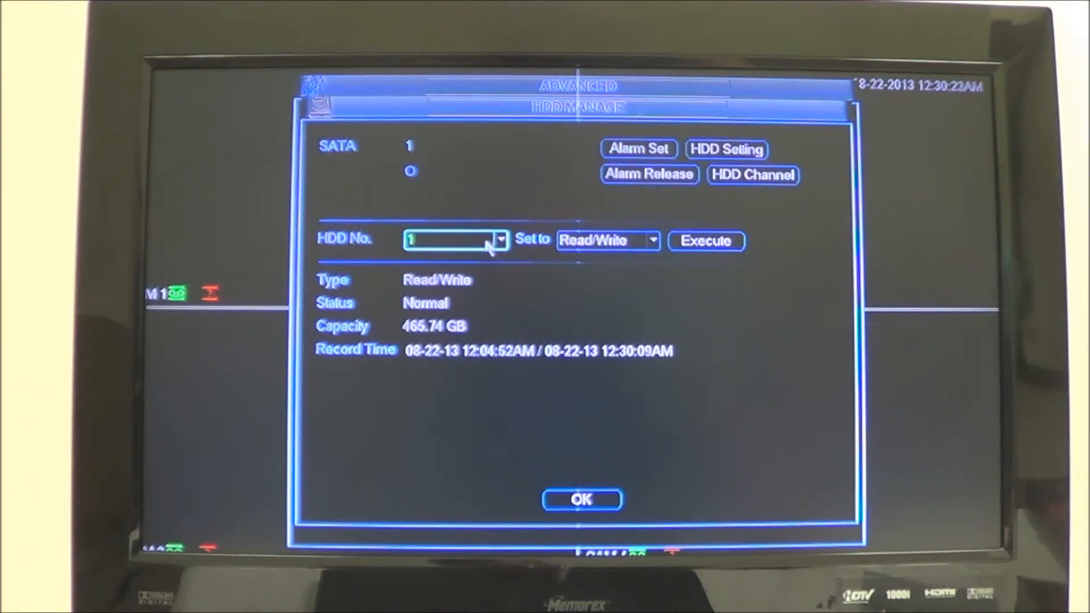
Step: Select hard drive 1 and set its action to Format
click(500, 239)
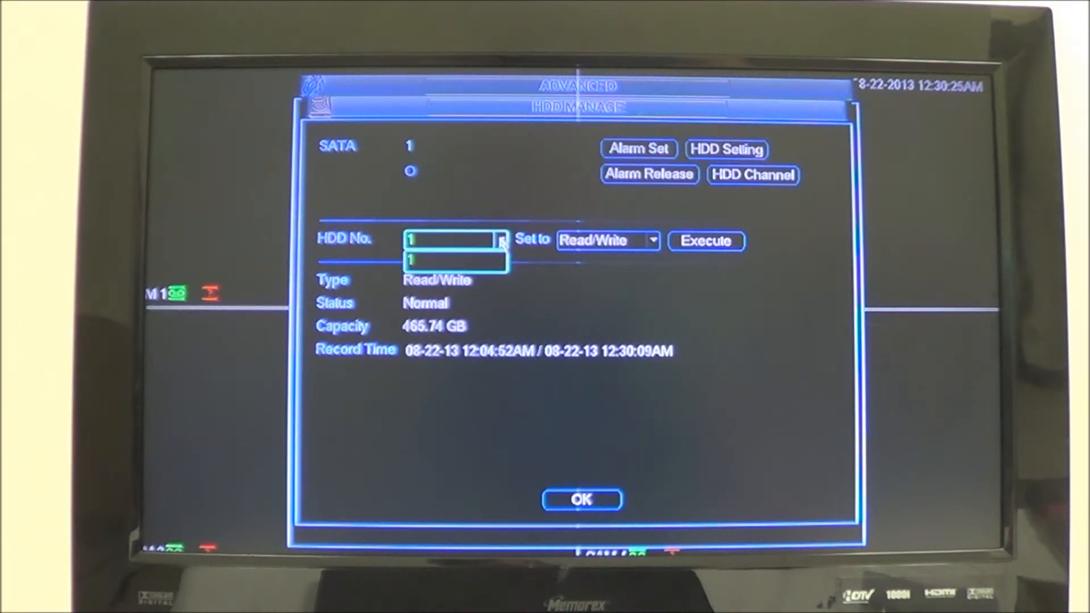
click(456, 240)
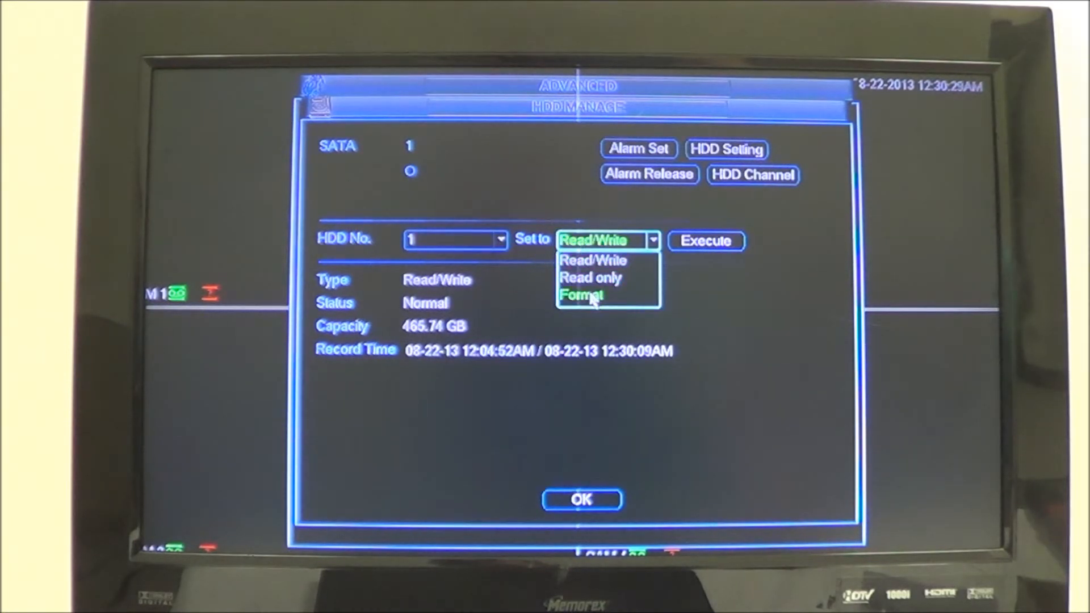
click(582, 294)
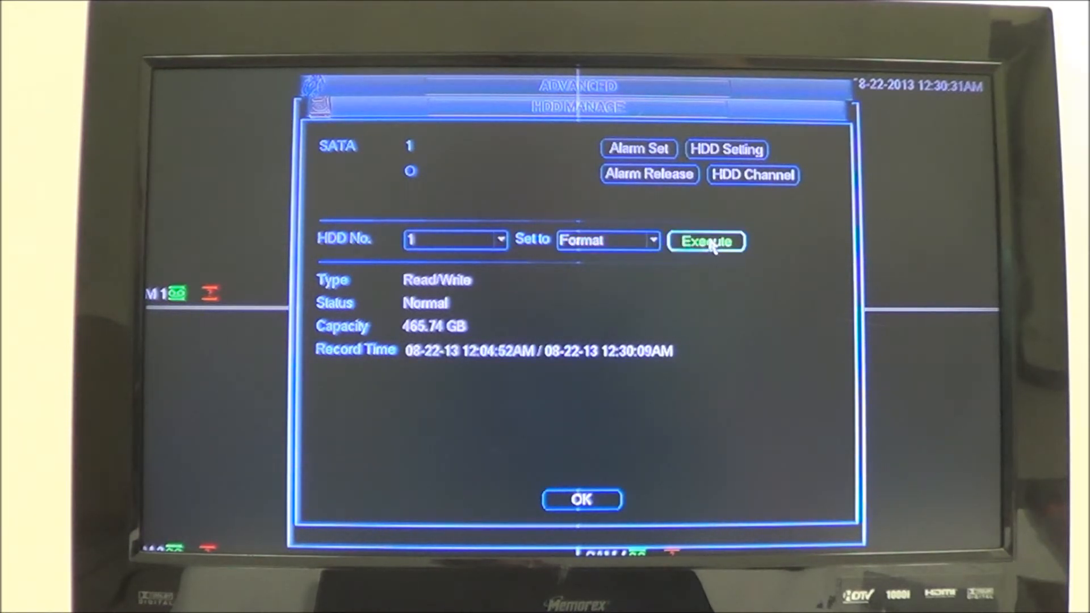
Step: Execute the format, confirm clearing all data, and accept the restart prompt
click(707, 241)
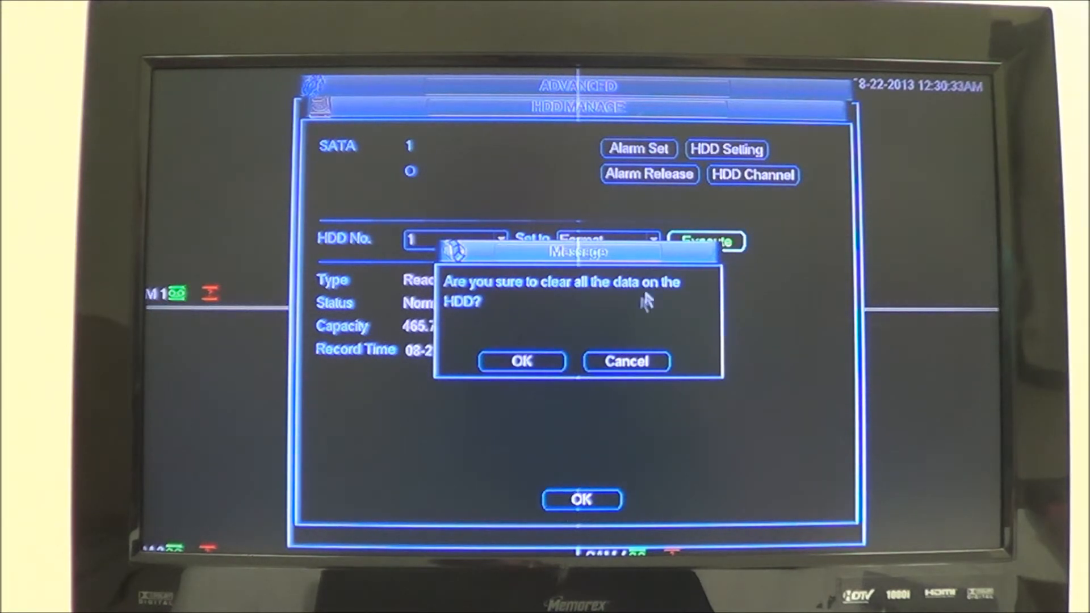
click(521, 361)
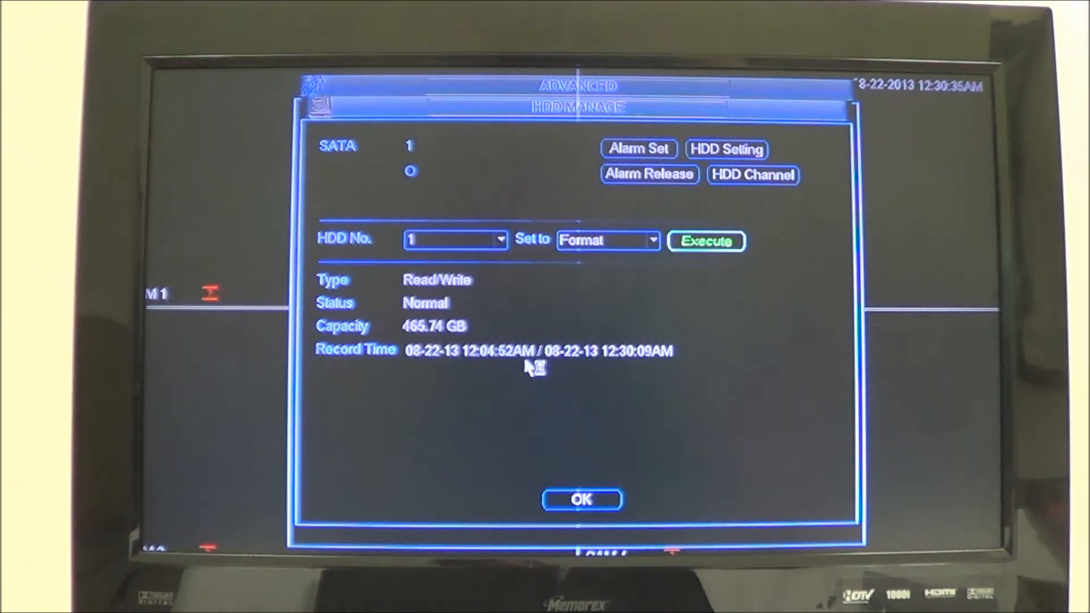
click(707, 241)
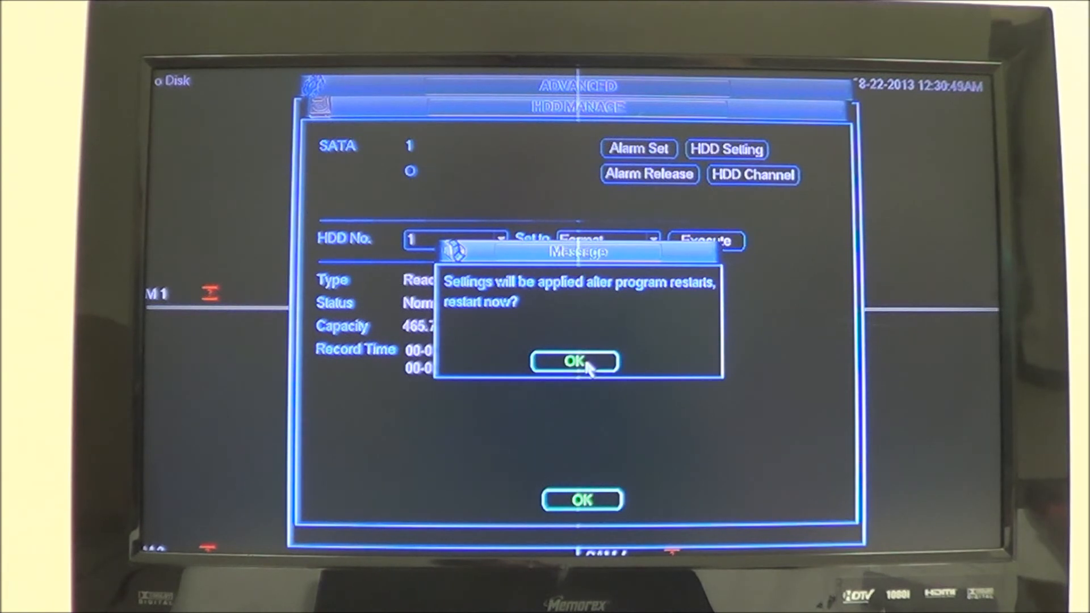
click(574, 362)
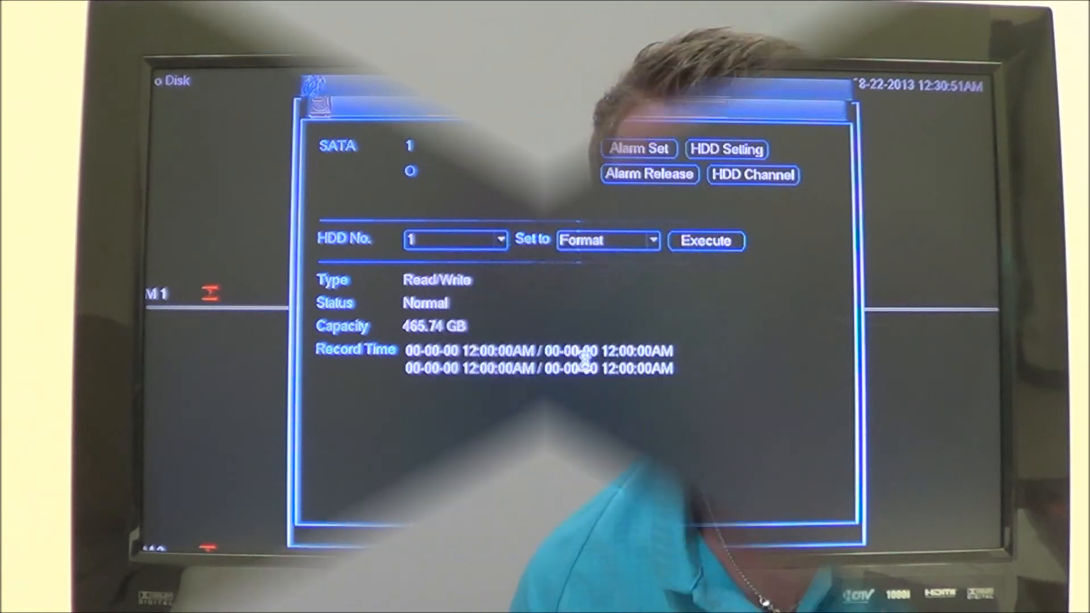